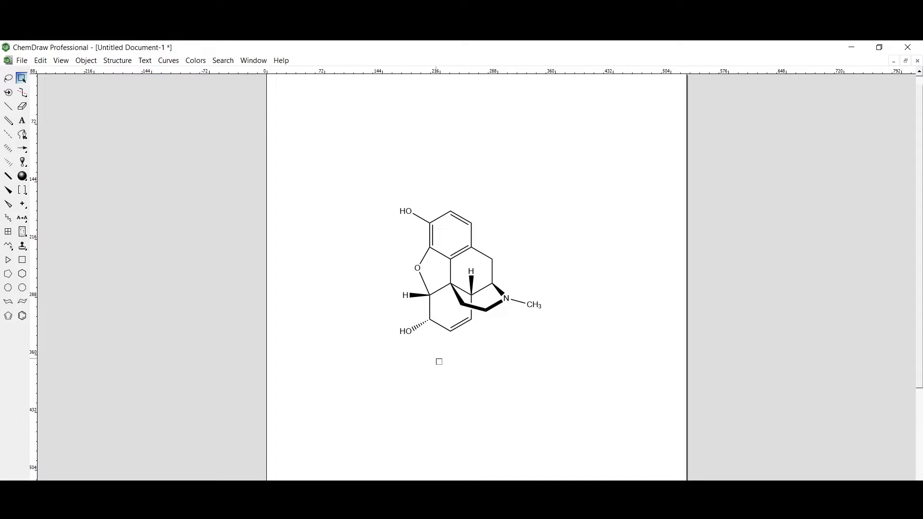
mouse_move(491, 271)
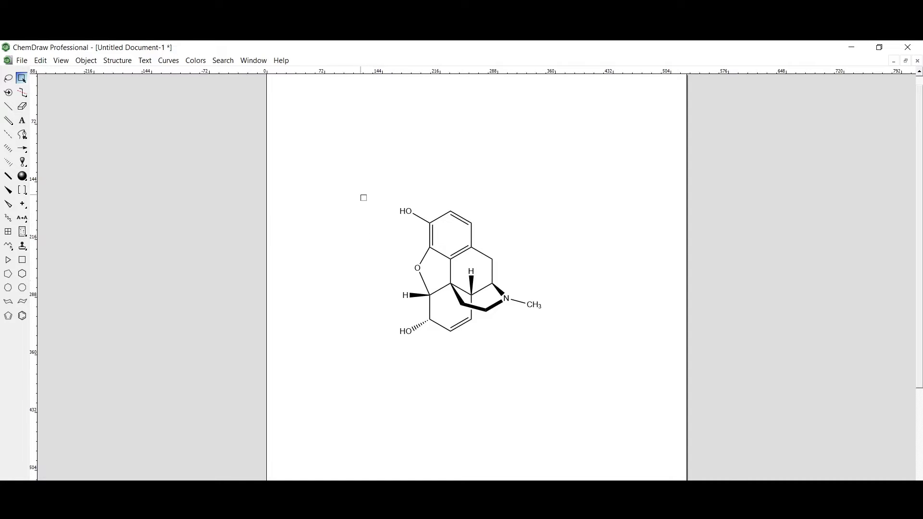
Step: Copy the morphine structure as SMILES and paste the string into Notepad
click(465, 270)
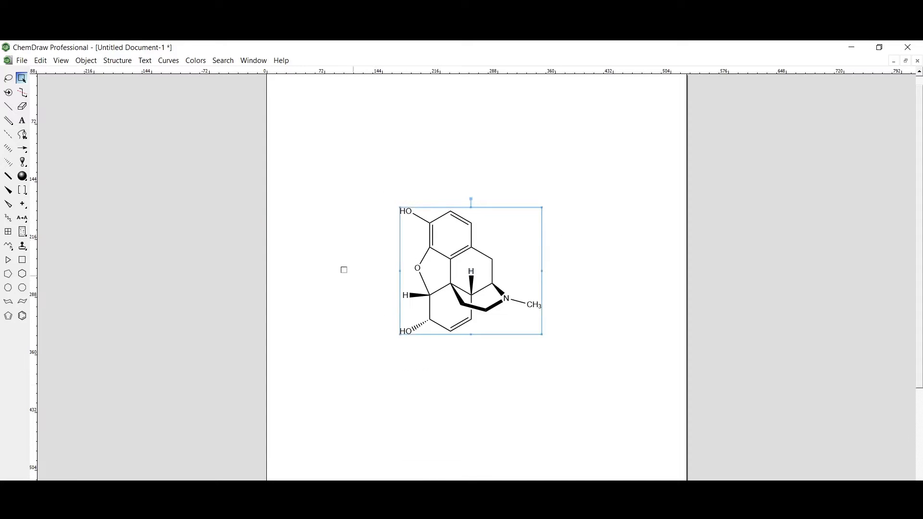
click(40, 60)
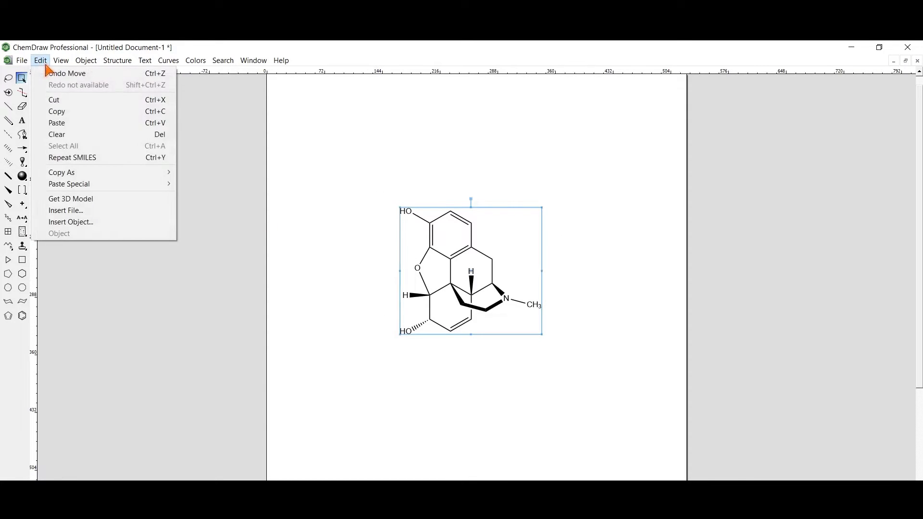
mouse_move(61, 172)
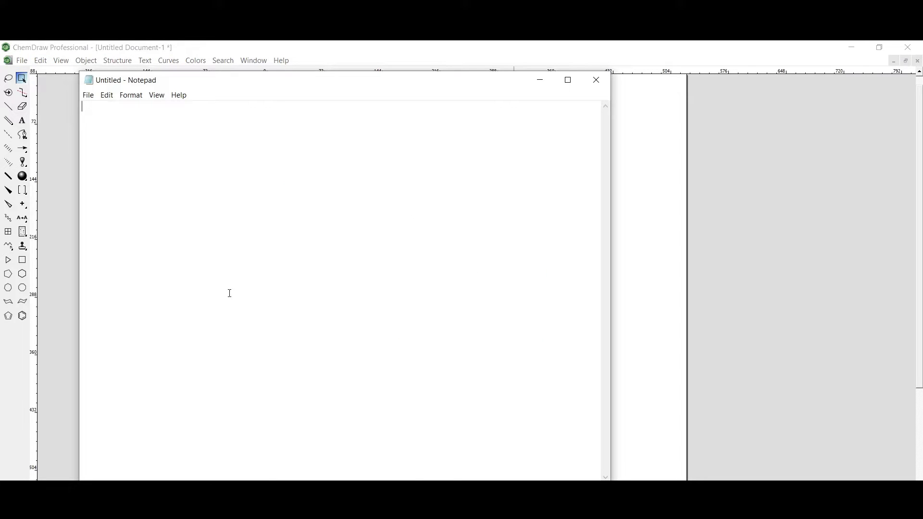
text(OC1=C(O2)C([C@]([C@]2([H])[C@@H](O)C=C3)(CCN4C)[C@]3([H])[C@H]4C5)=C5C=C1)
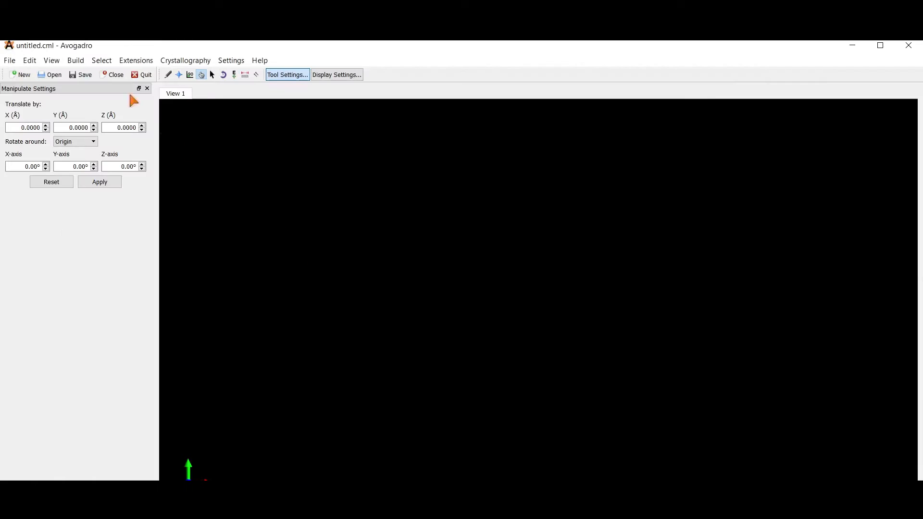
Step: Insert a 3D morphine model into Avogadro from the copied SMILES string
click(75, 60)
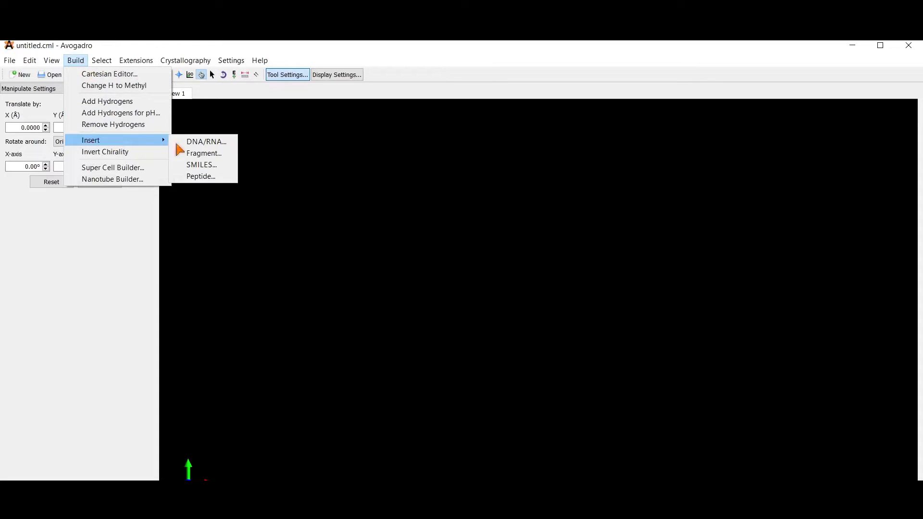
click(201, 165)
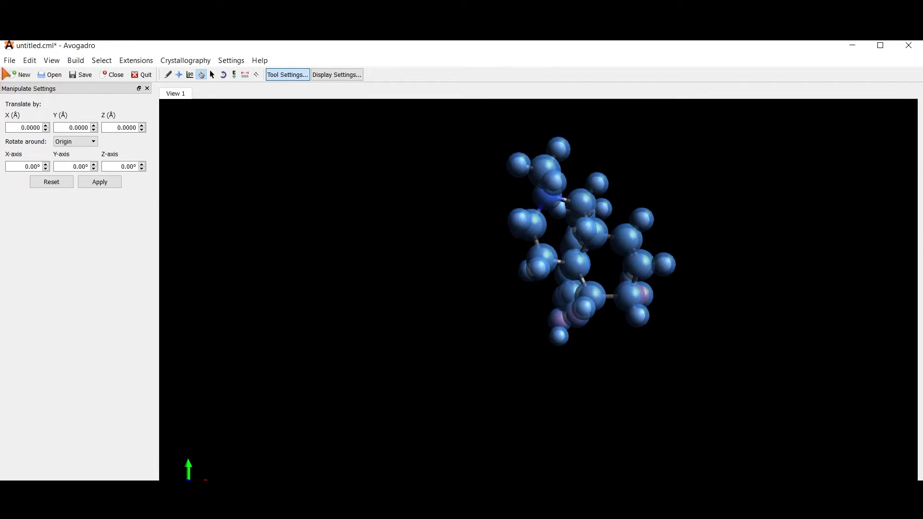
Step: Save the Avogadro model as a.mol in Desktop\Tutorial\18
click(9, 60)
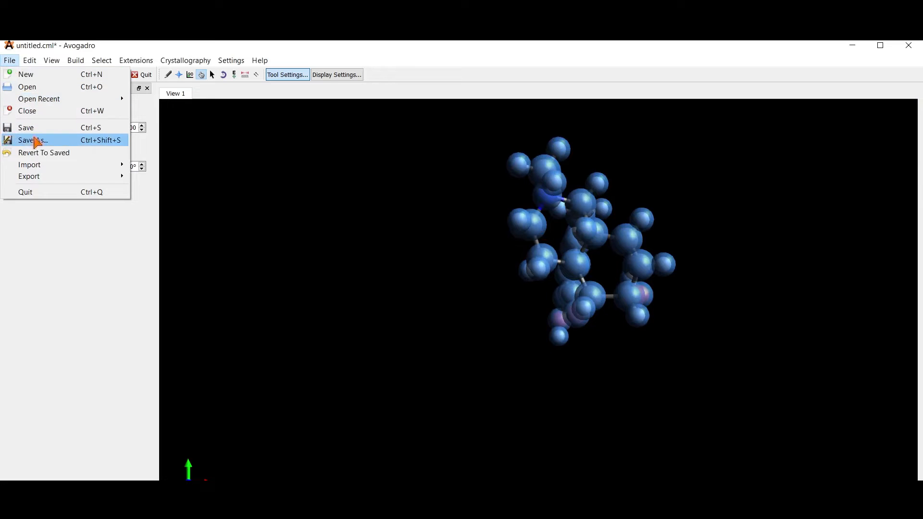
click(31, 140)
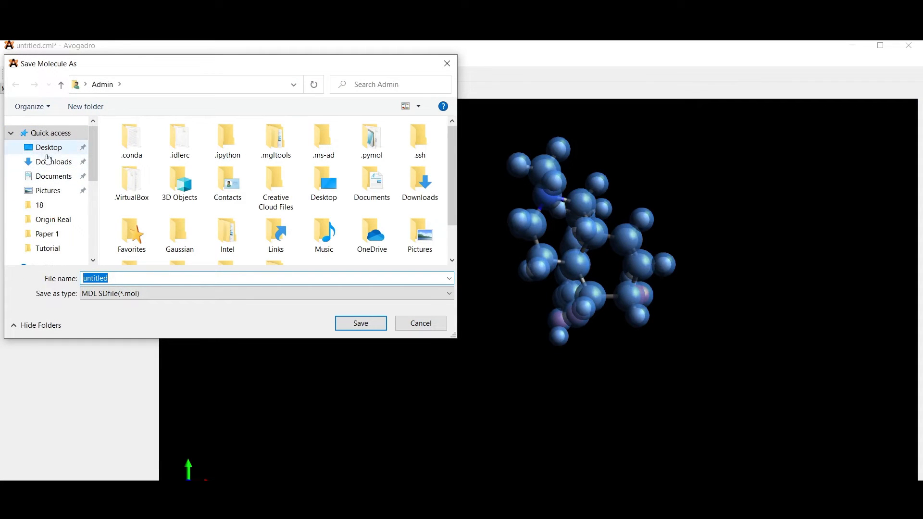
click(48, 147)
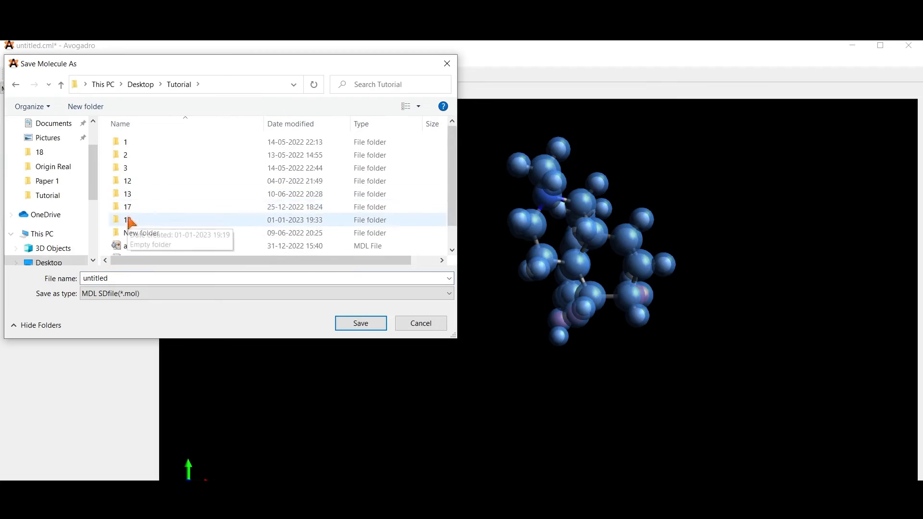
double_click(127, 220)
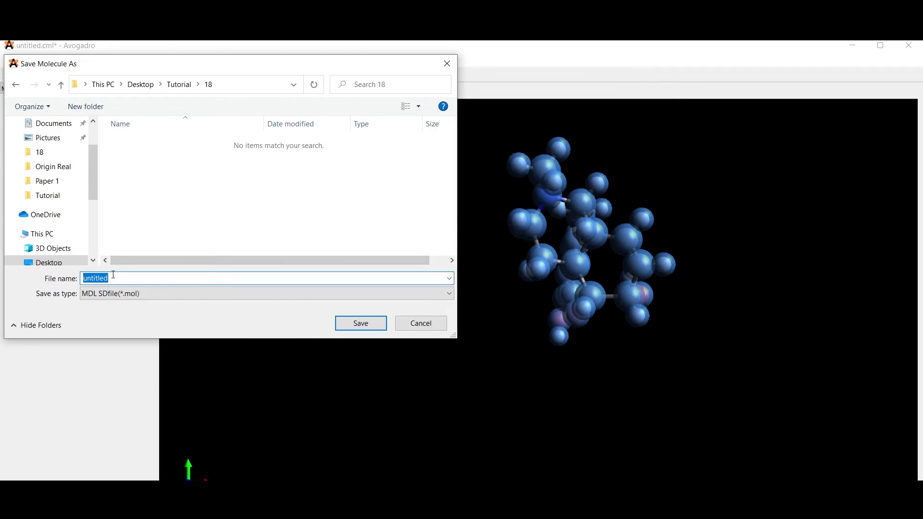
text(a.mol)
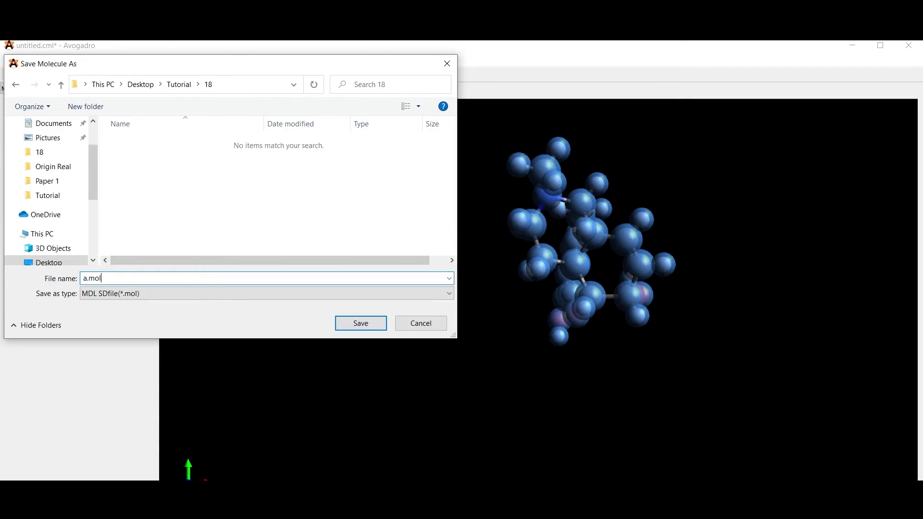
click(359, 323)
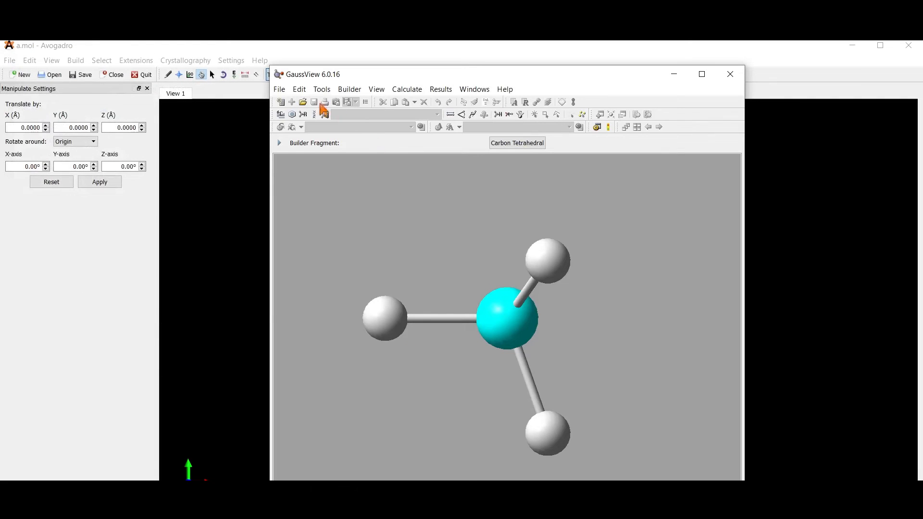
Step: Open a.mol in GaussView, showing the 40-atom morphine model
click(303, 102)
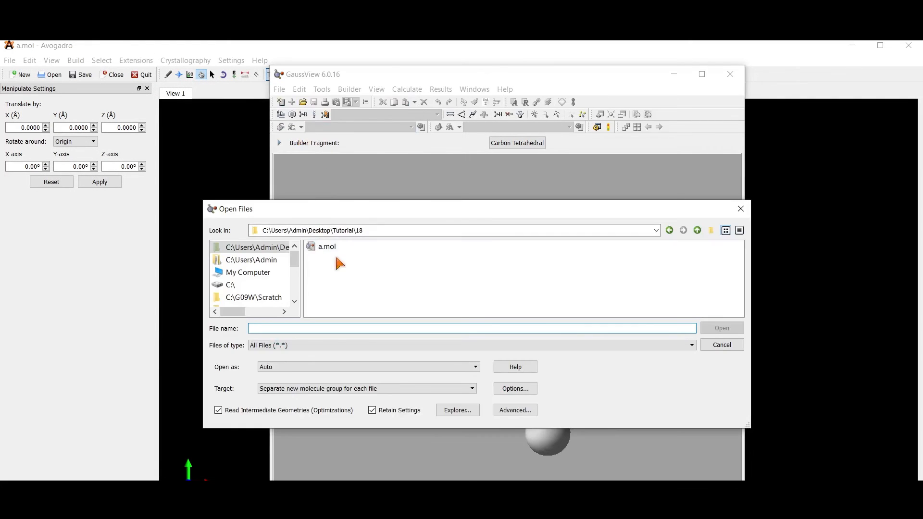
double_click(327, 246)
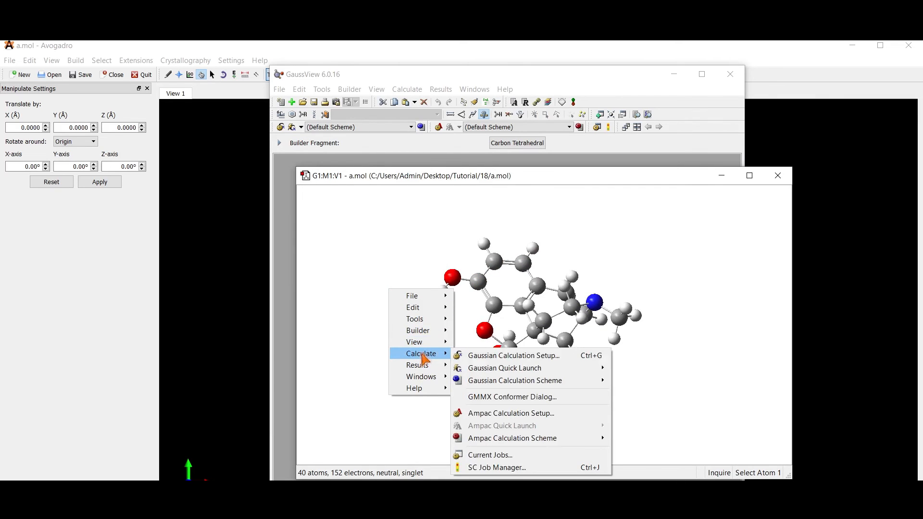
Step: Open Gaussian Calculation Setup for a.mol, showing an Energy job with hf/3-21g
click(513, 356)
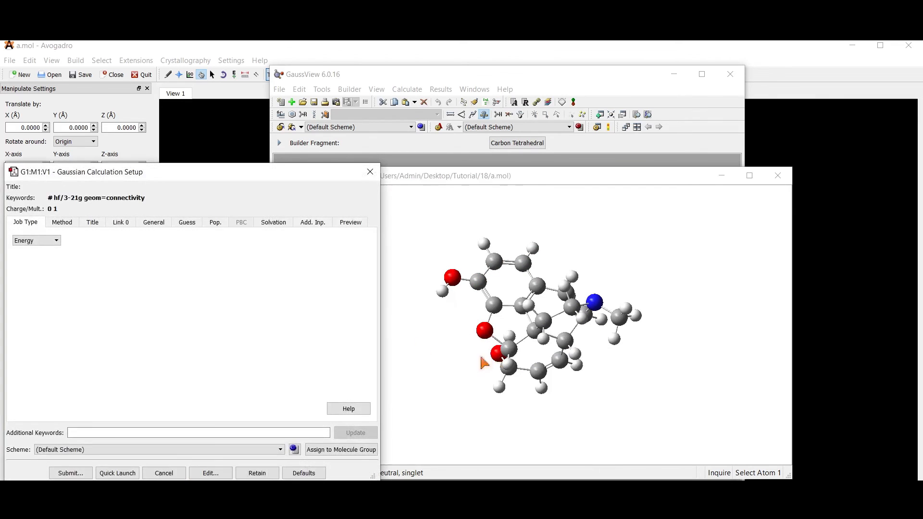
mouse_move(229, 295)
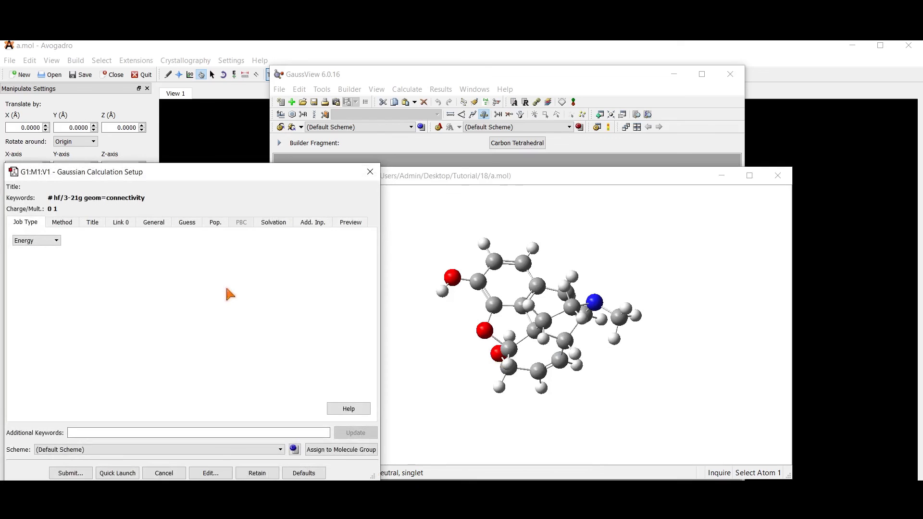